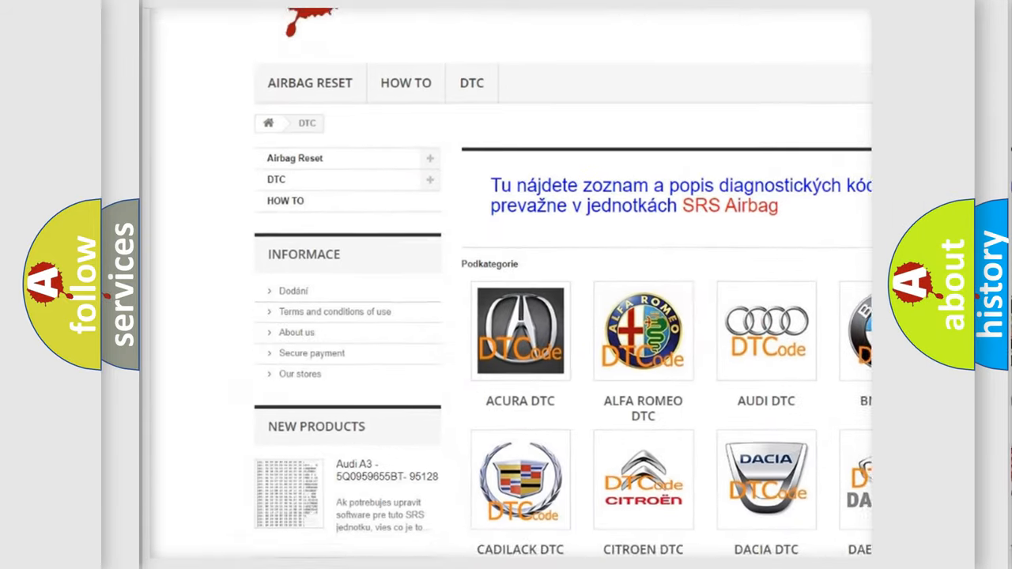
scroll(down, 3)
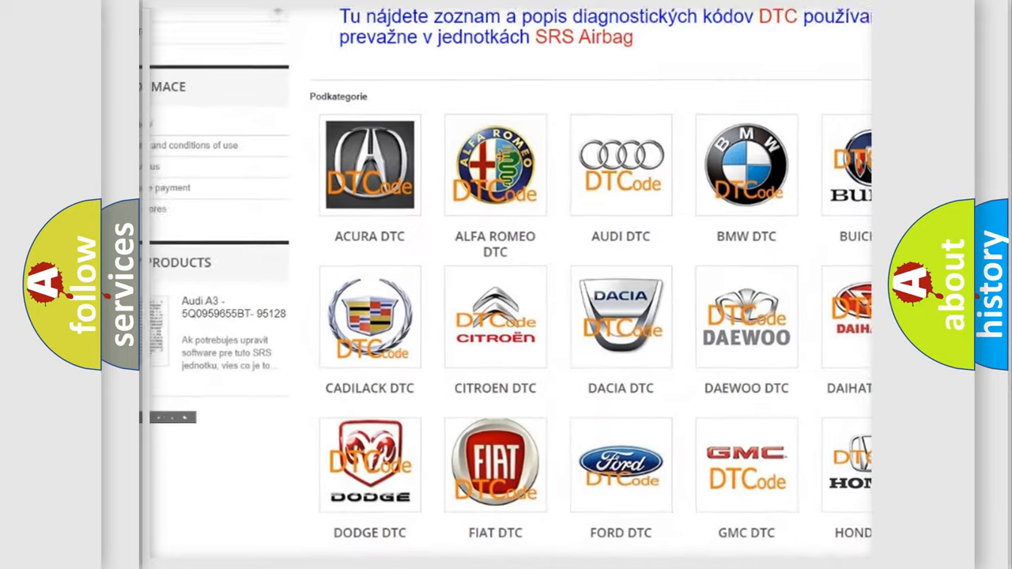
scroll(down, 3)
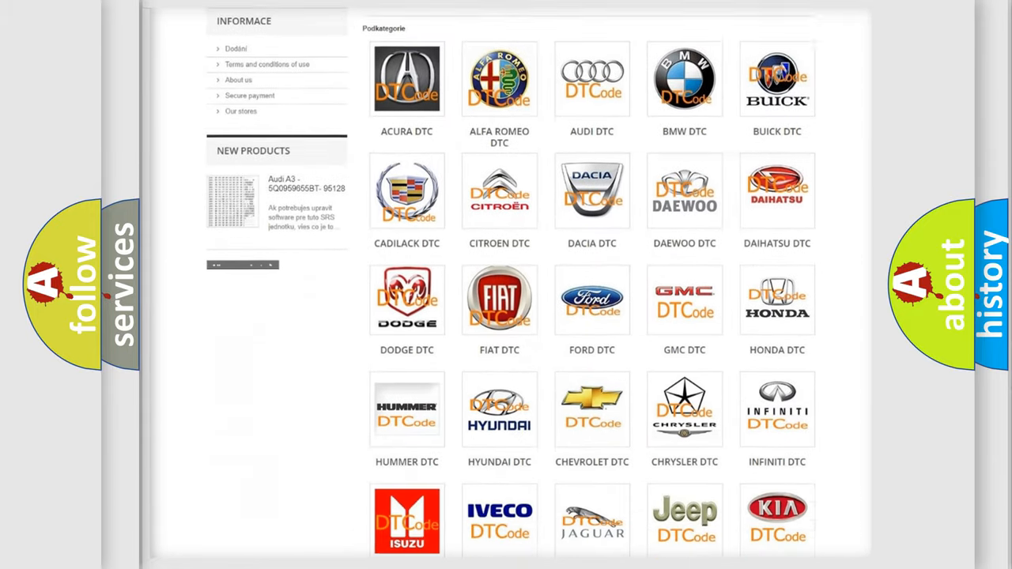
scroll(down, 3)
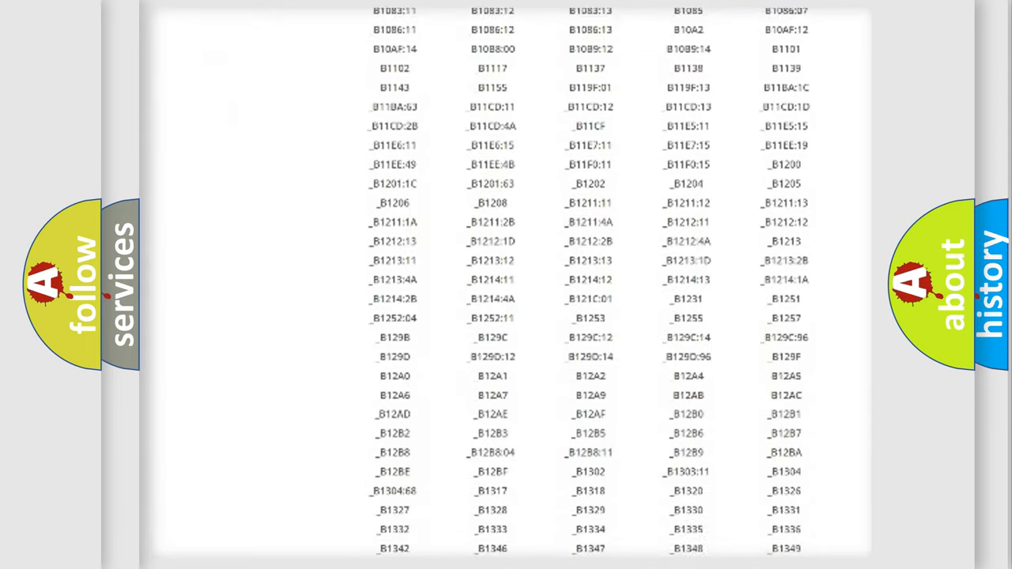
scroll(down, 3)
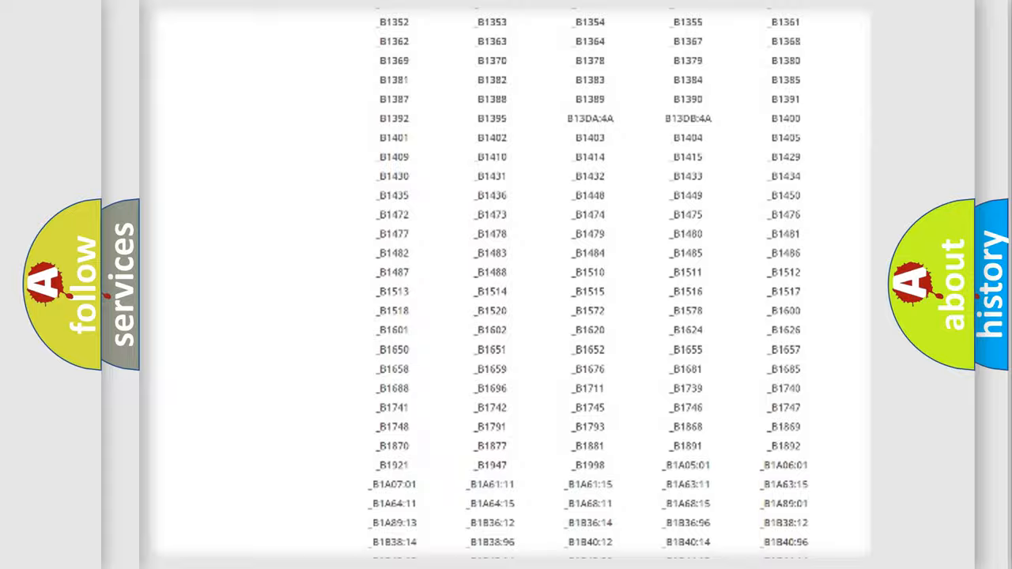